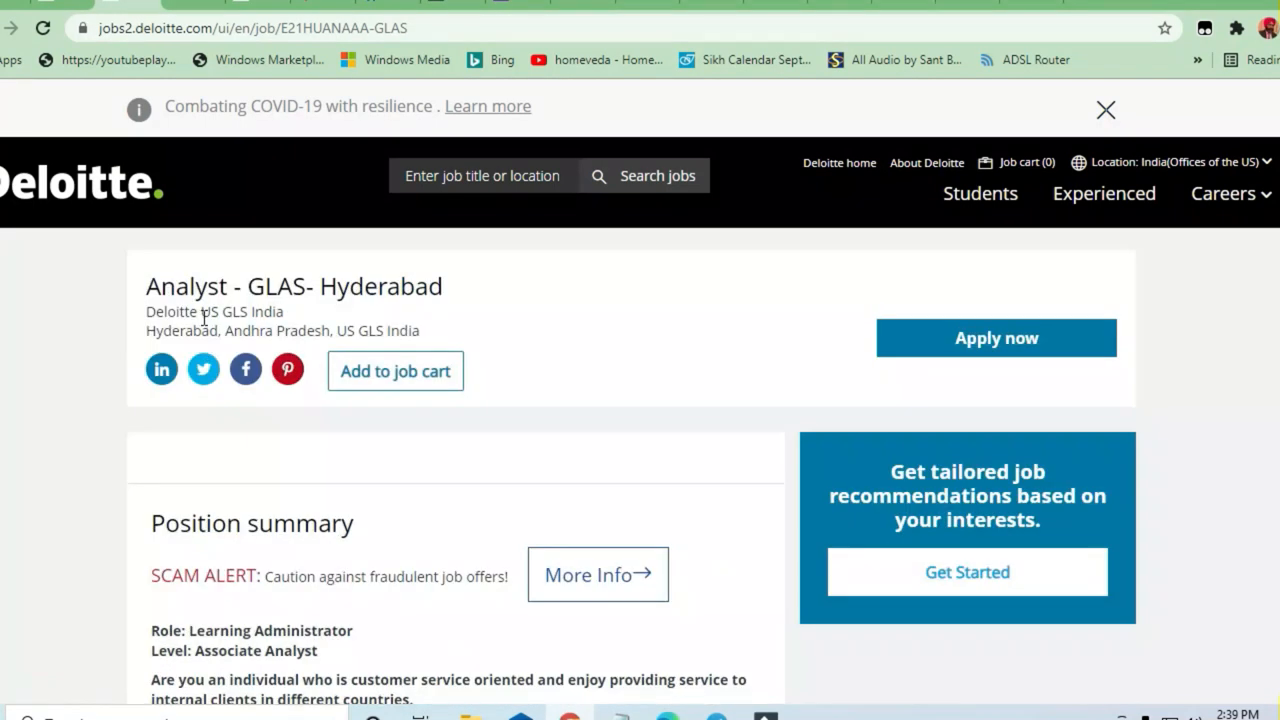
- Scroll the Analyst - GLAS- Hyderabad posting past well-being down to Corporate citizenship
scroll(down, 3)
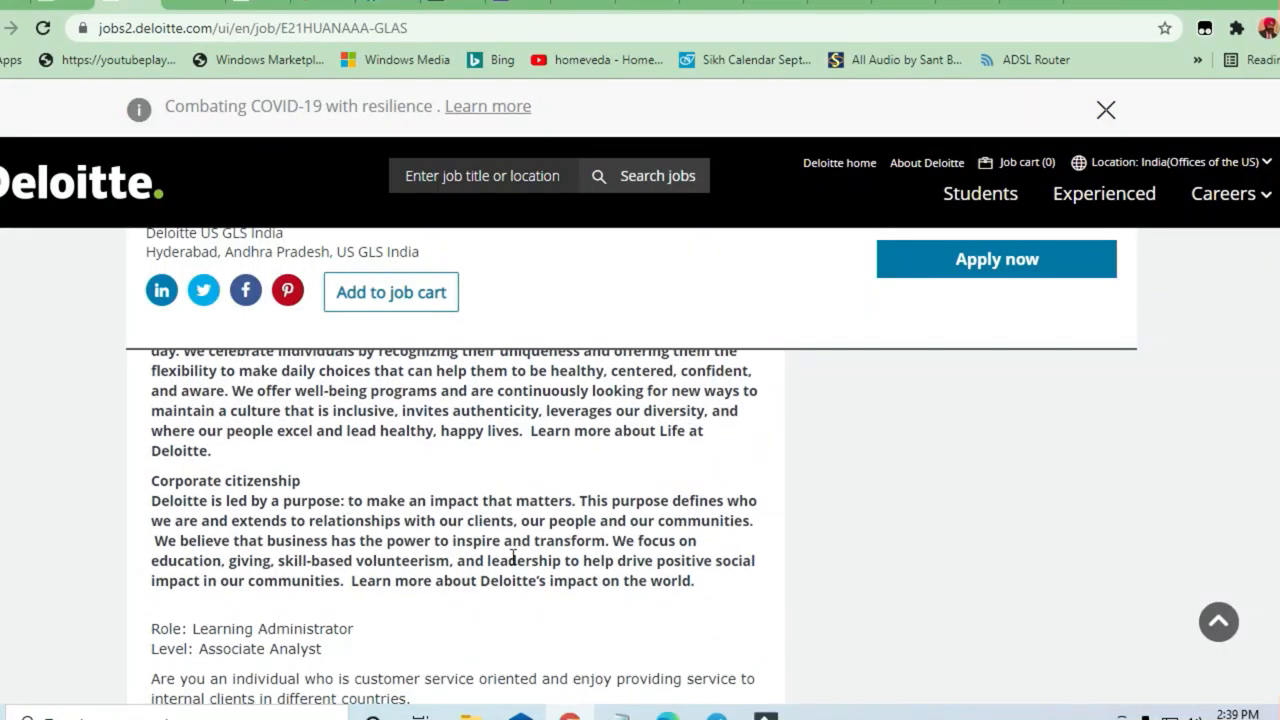
scroll(down, 3)
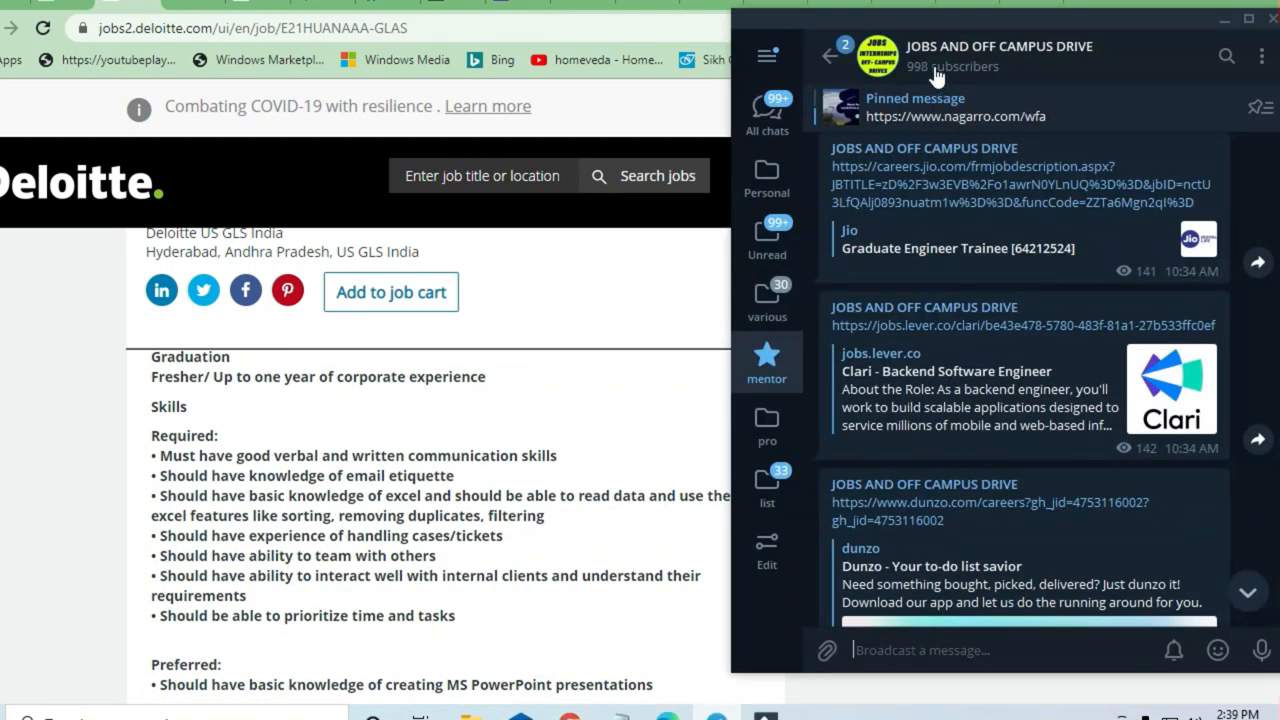
- Scroll the Telegram jobs channel past Jio, Clari, Dunzo, DXC and Cutshort posts to the Amazon internship
scroll(down, 3)
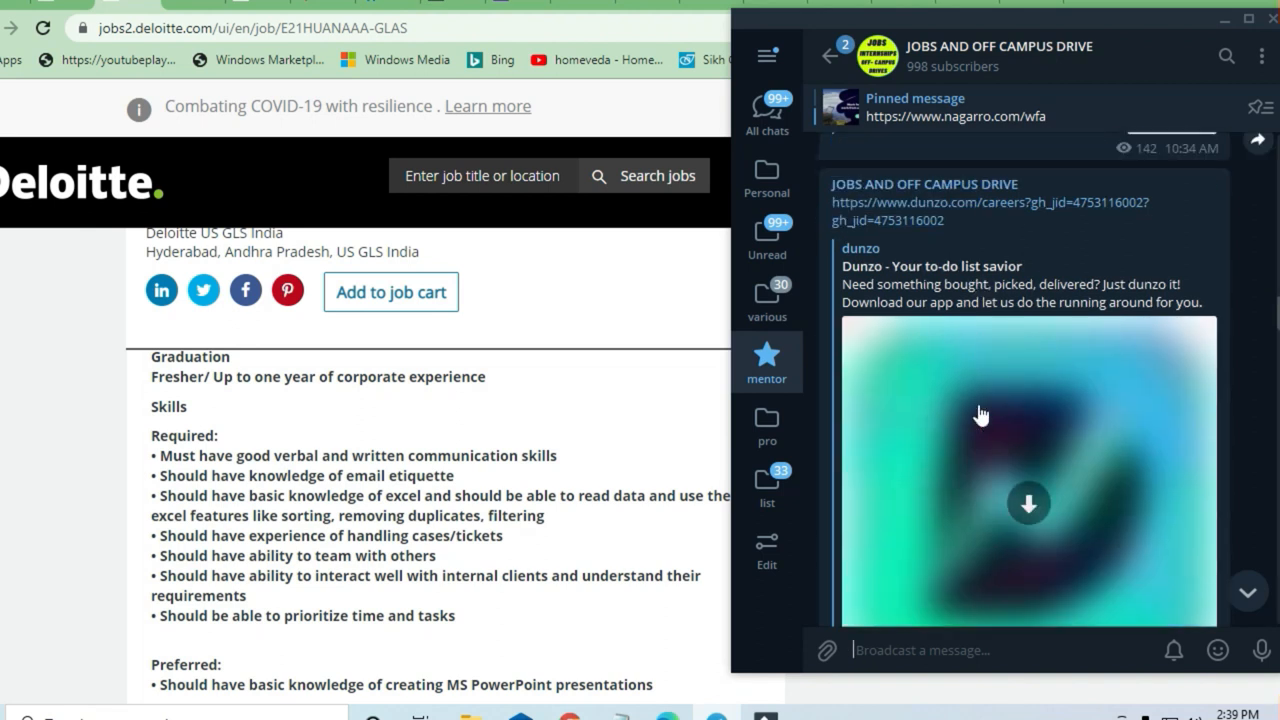
scroll(down, 3)
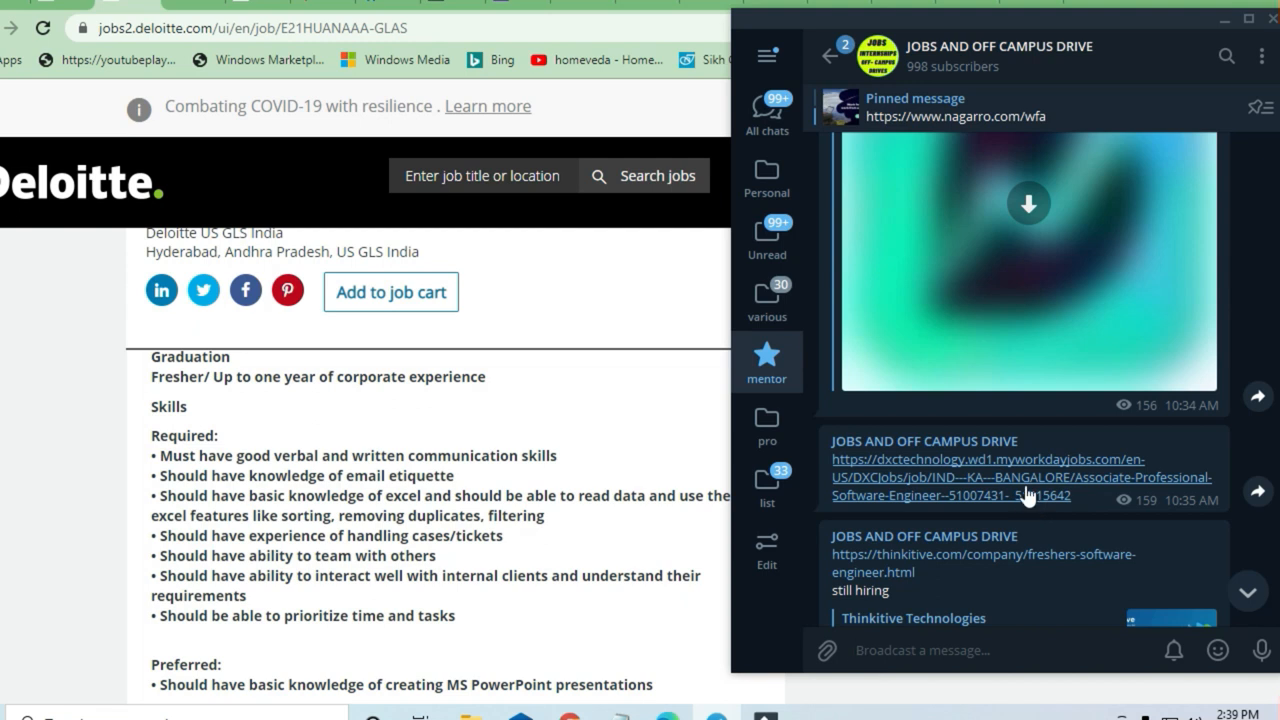
mouse_move(1028, 495)
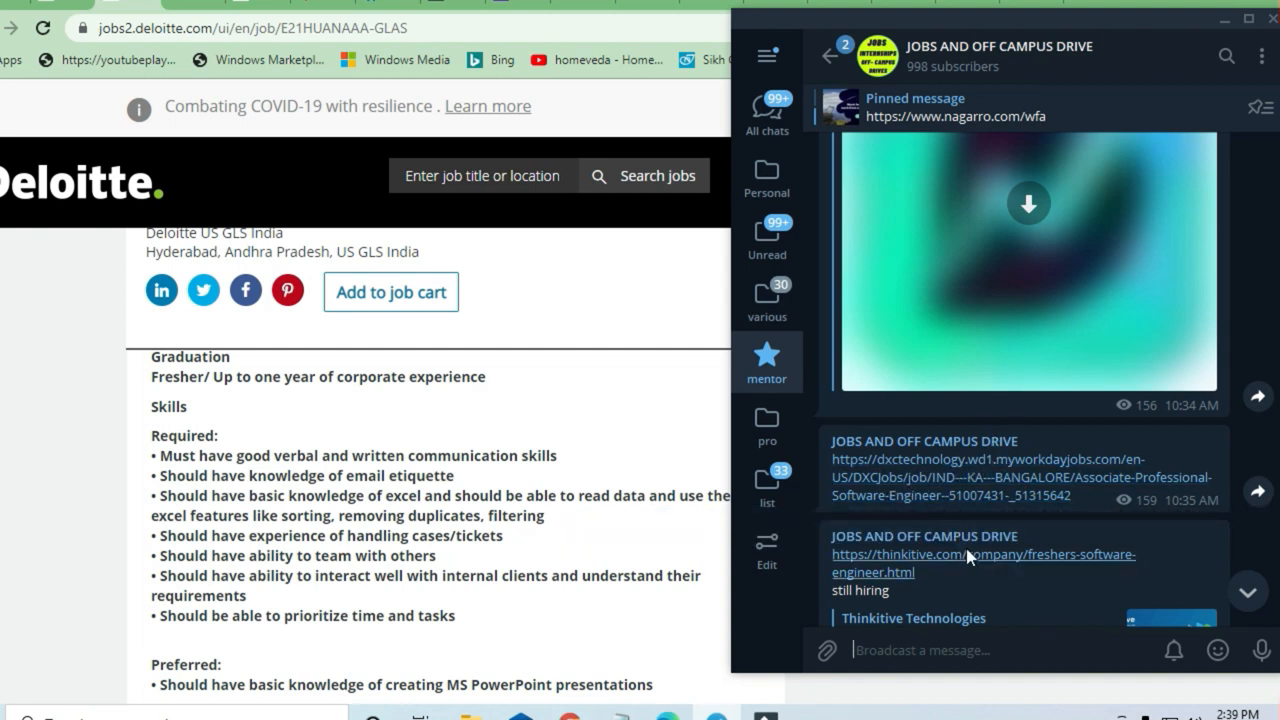
scroll(down, 3)
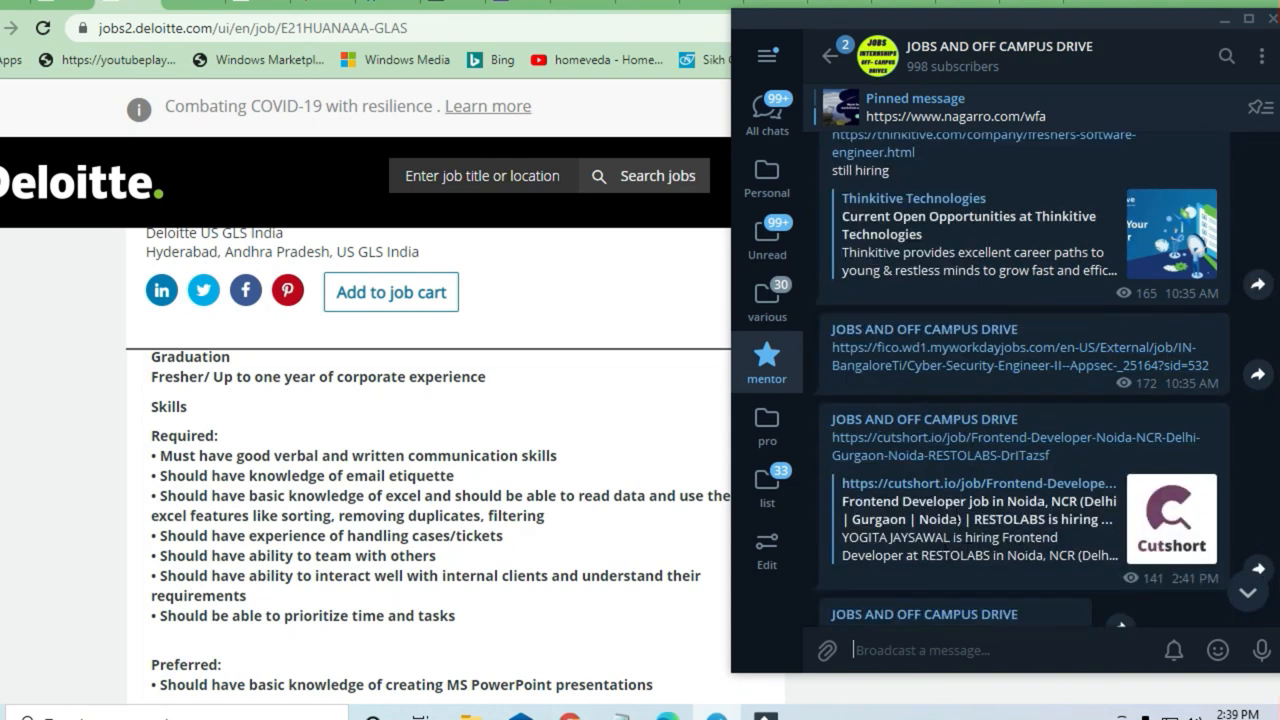
scroll(down, 3)
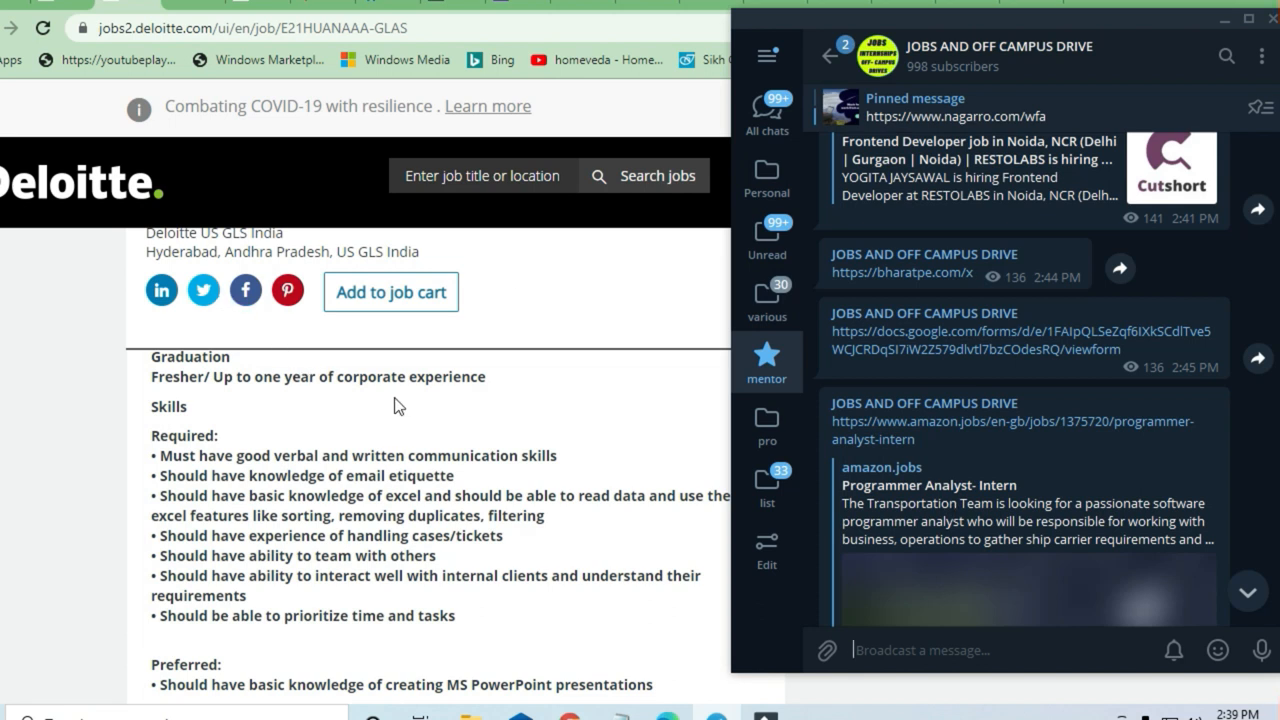
- Bring the Deloitte posting forward and scroll through its Qualifications and Skills
click(385, 415)
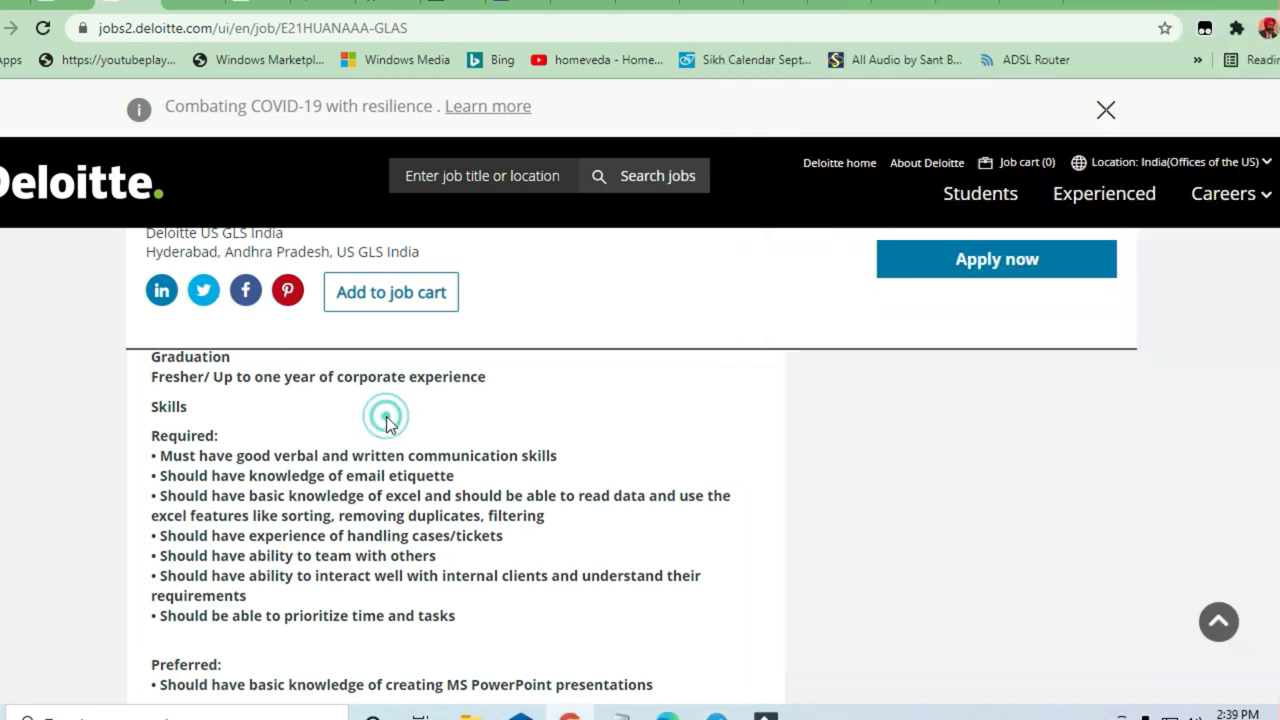
scroll(down, 3)
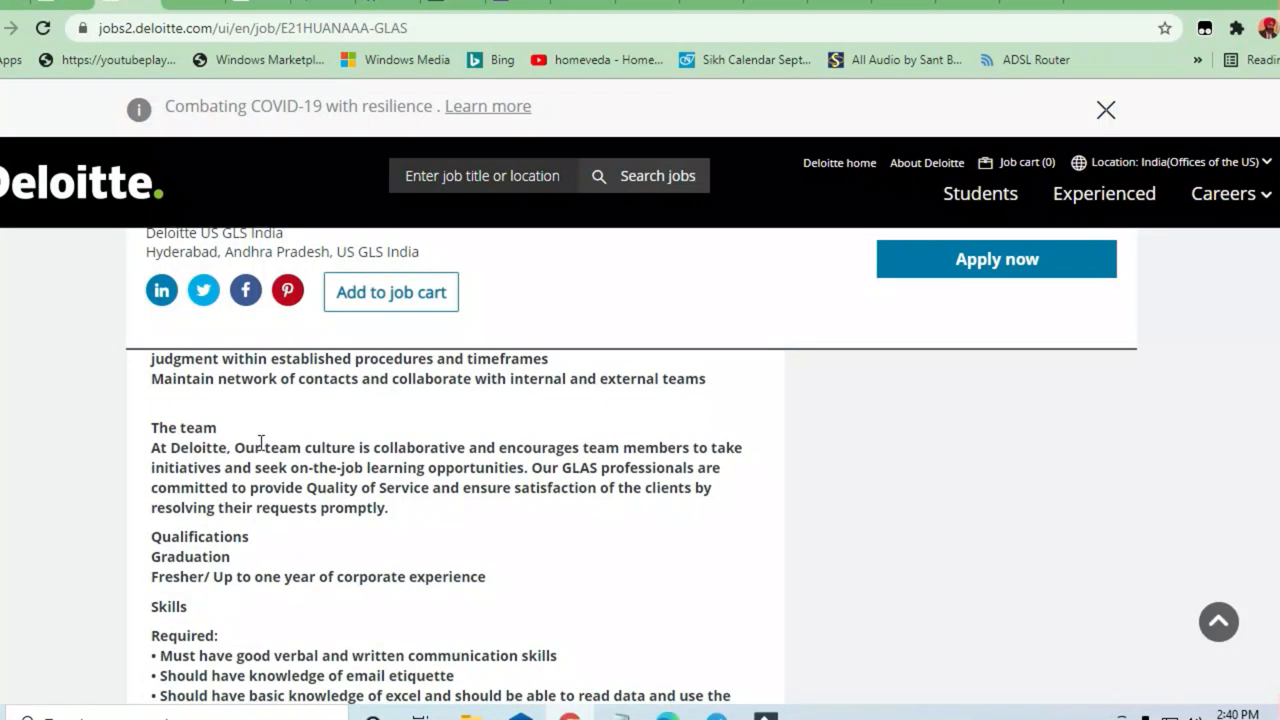
scroll(down, 3)
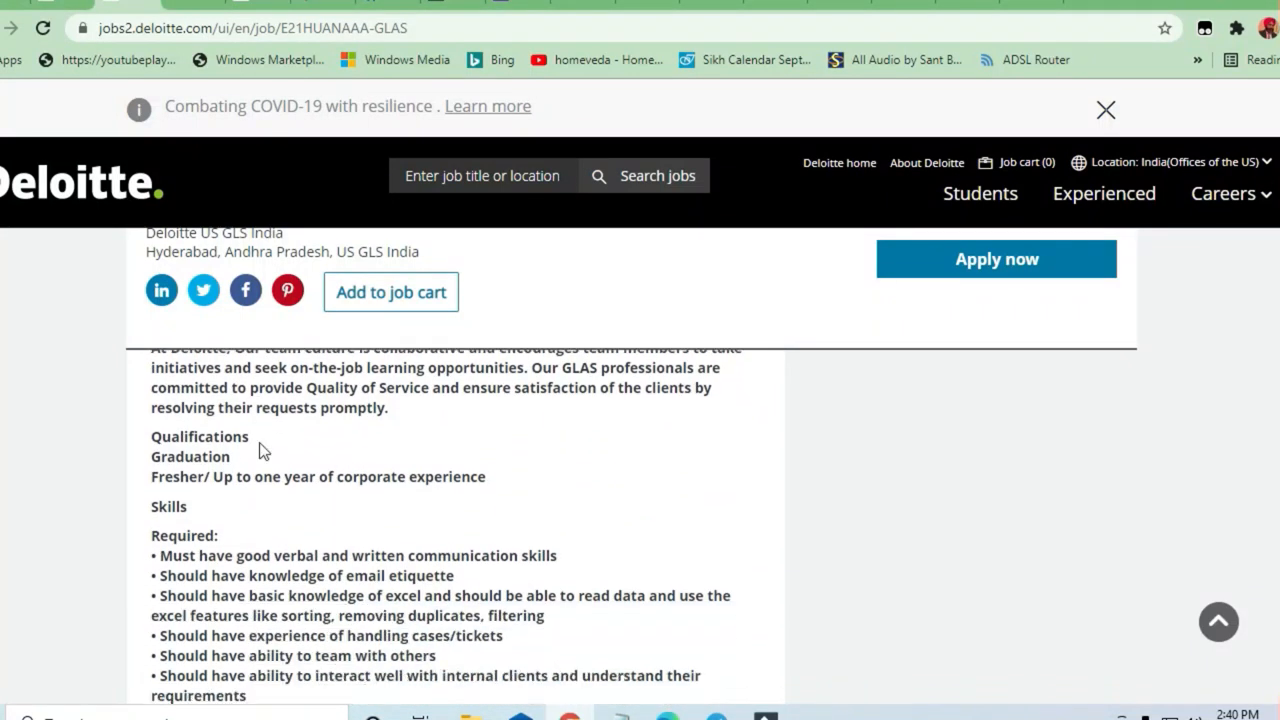
mouse_move(253, 470)
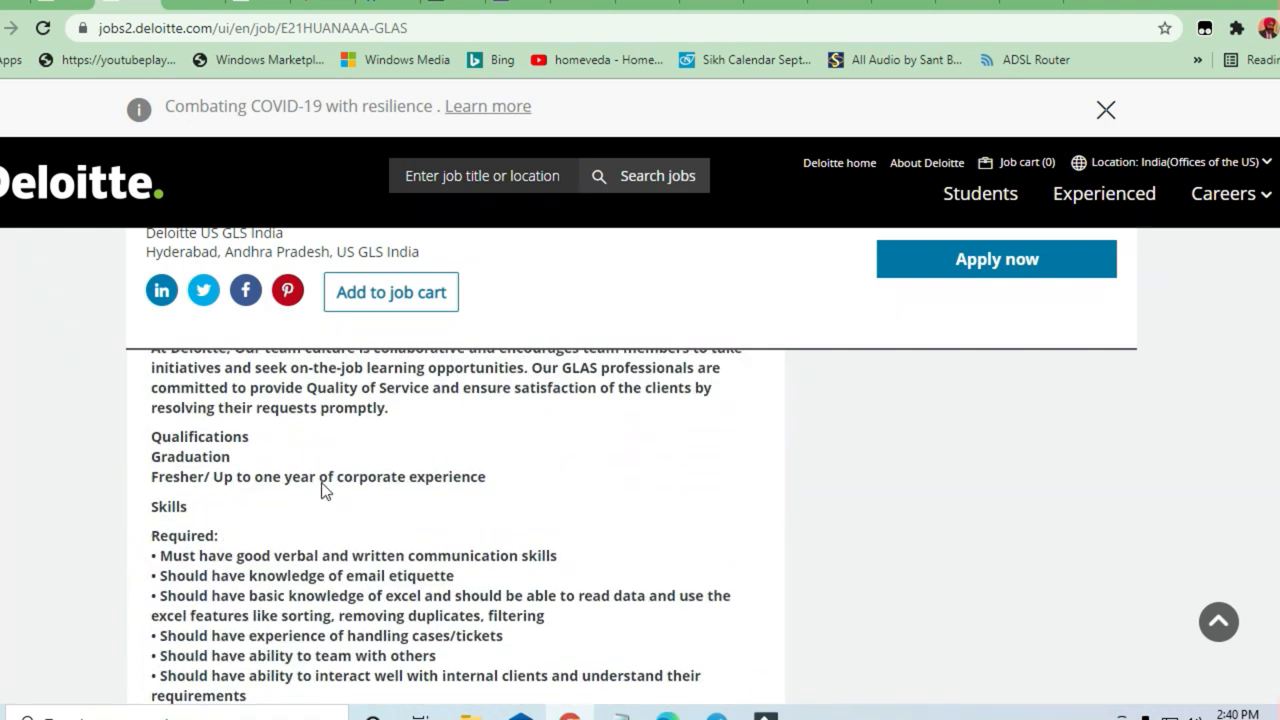
mouse_move(258, 470)
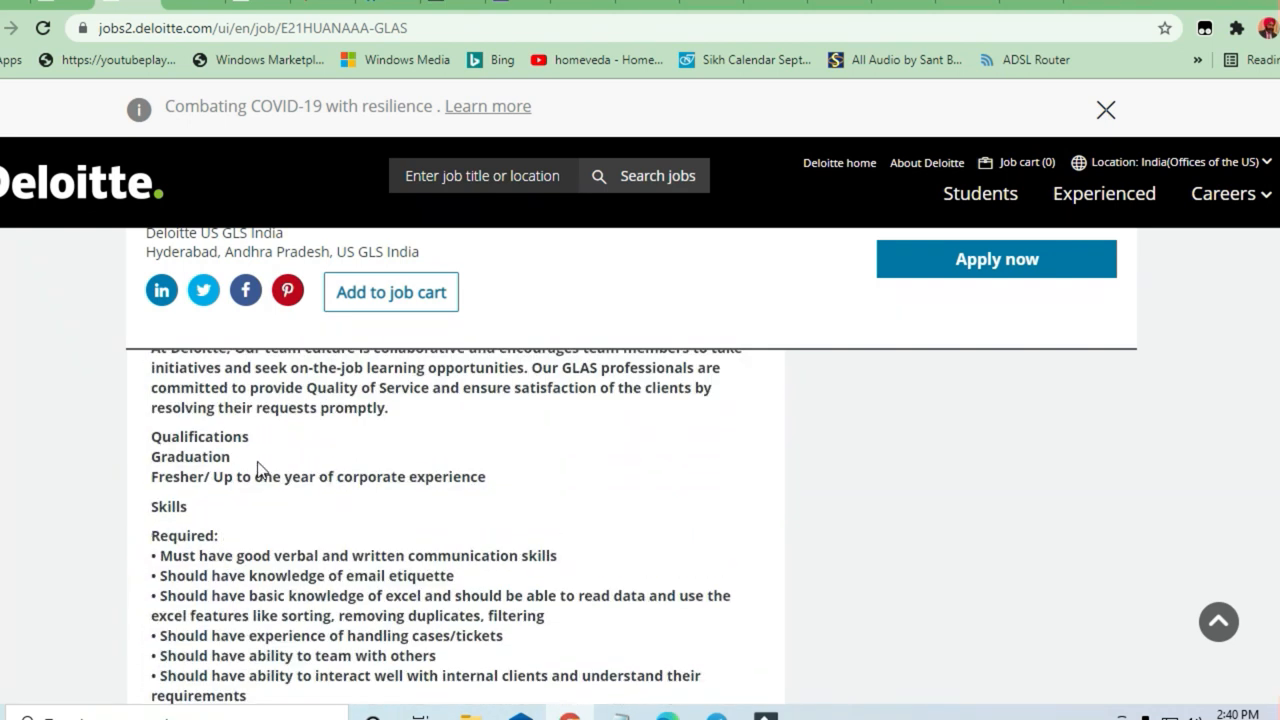
scroll(down, 3)
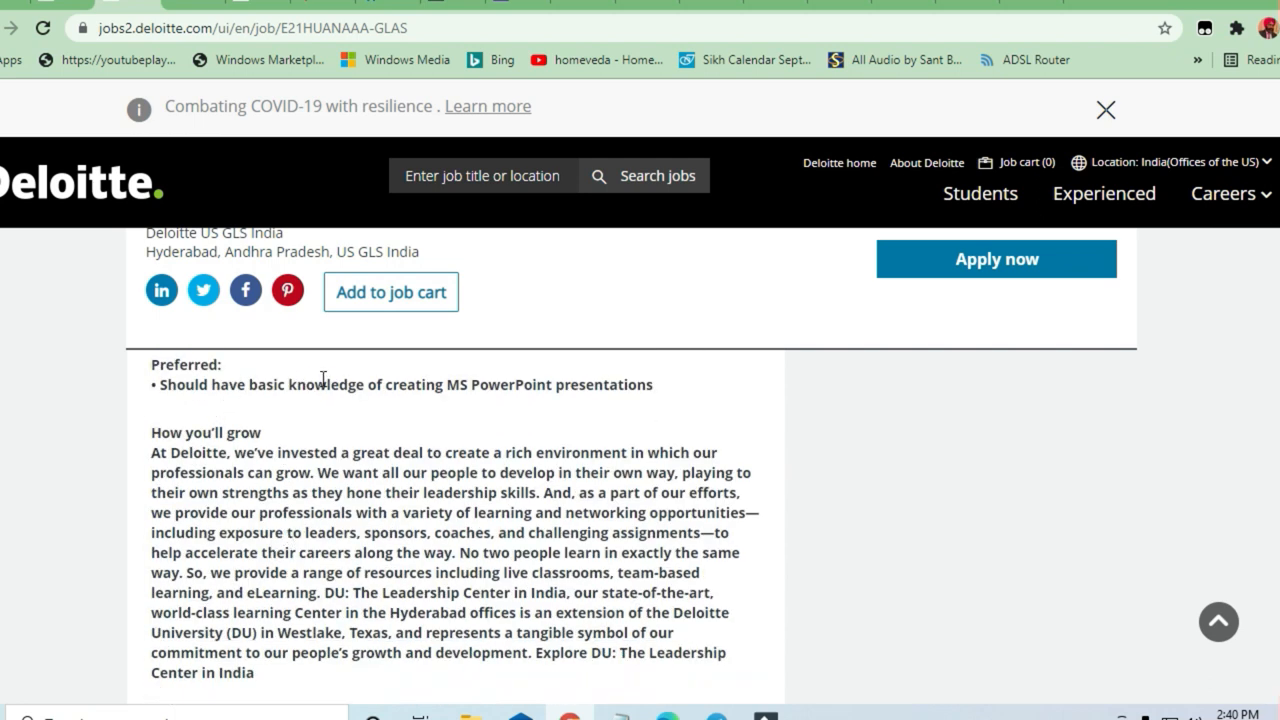
- Highlight the preferred MS PowerPoint presentations skill, then scroll back toward the summary
drag(322, 384, 652, 384)
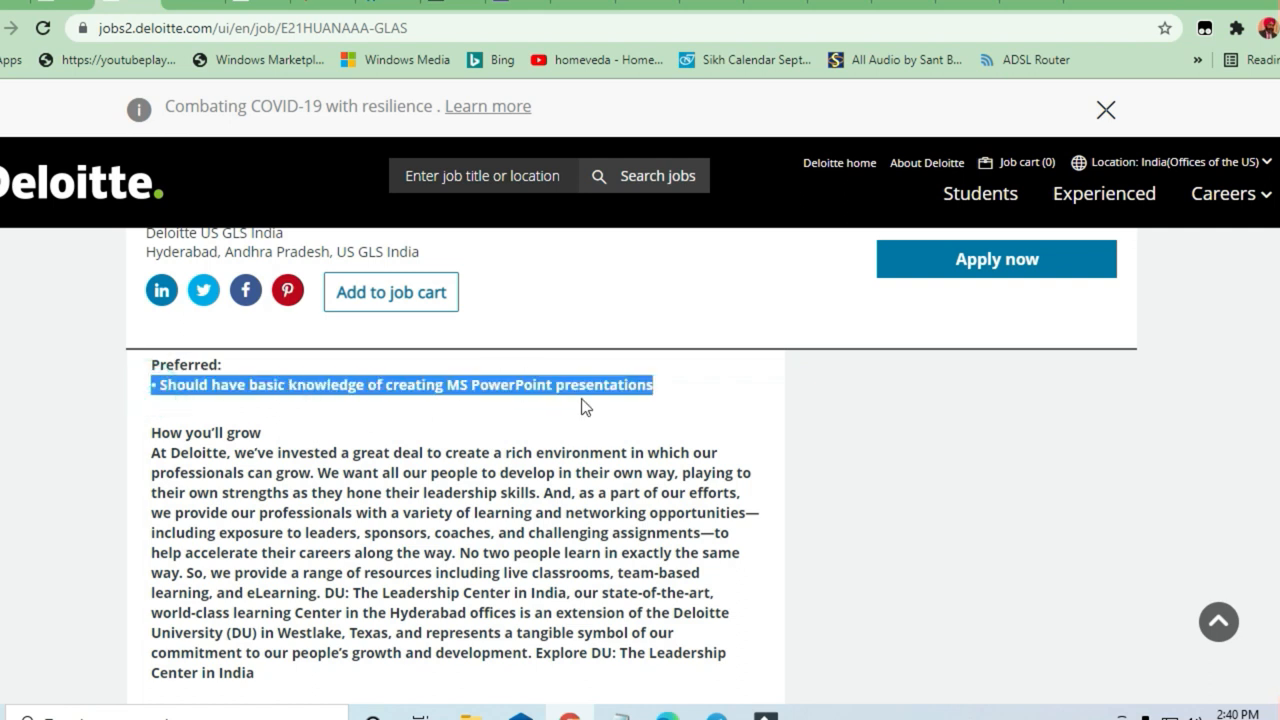
scroll(down, 3)
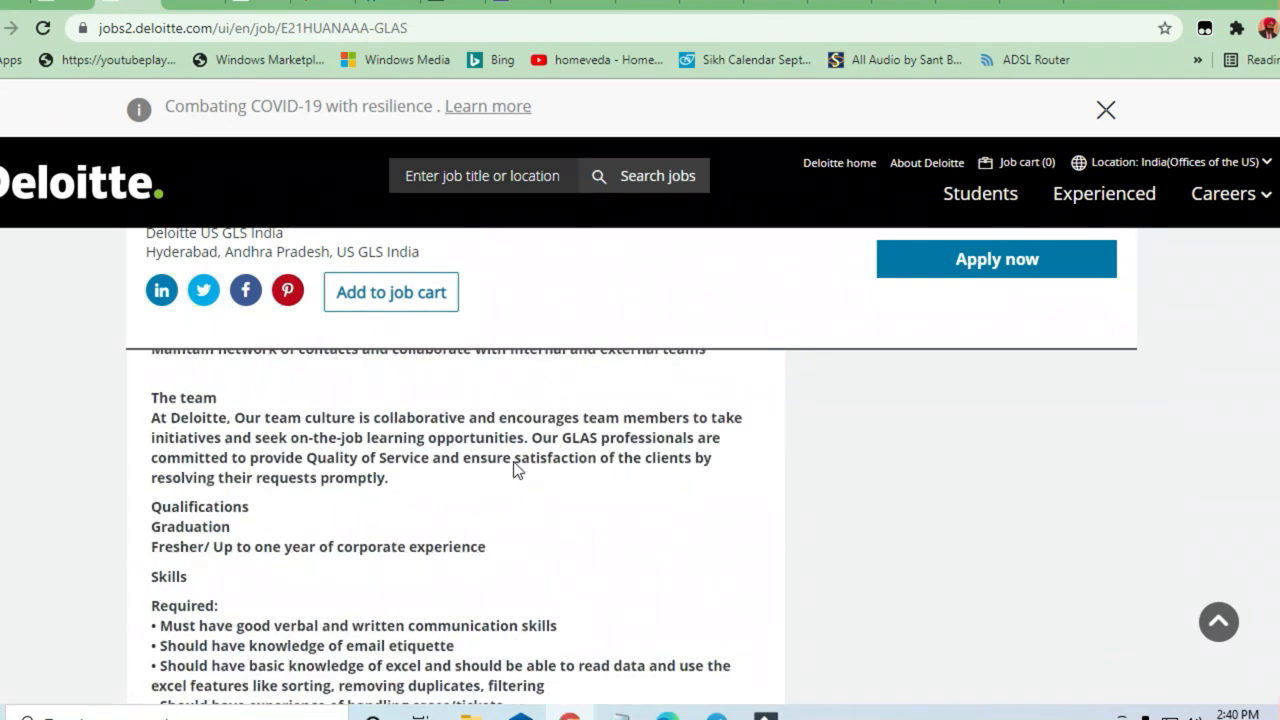
scroll(up, 3)
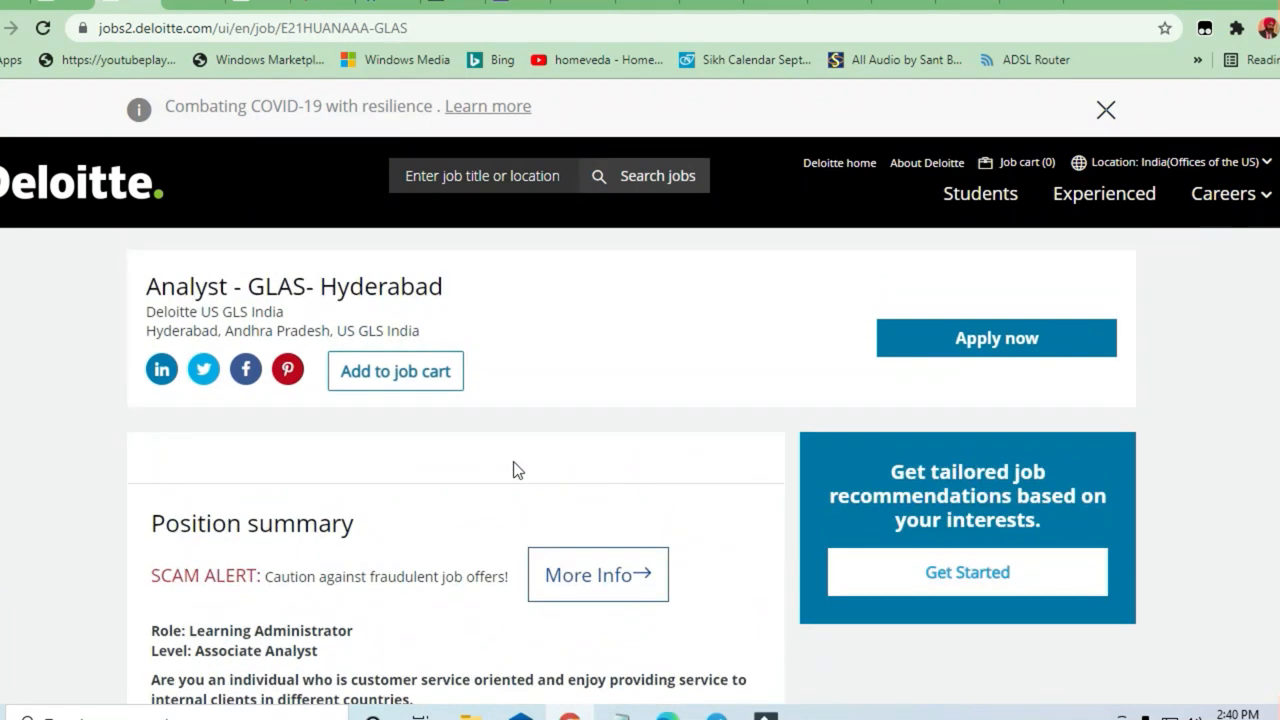
- Scroll through the Work you'll do duties and required Skills, reaching The team section
scroll(down, 3)
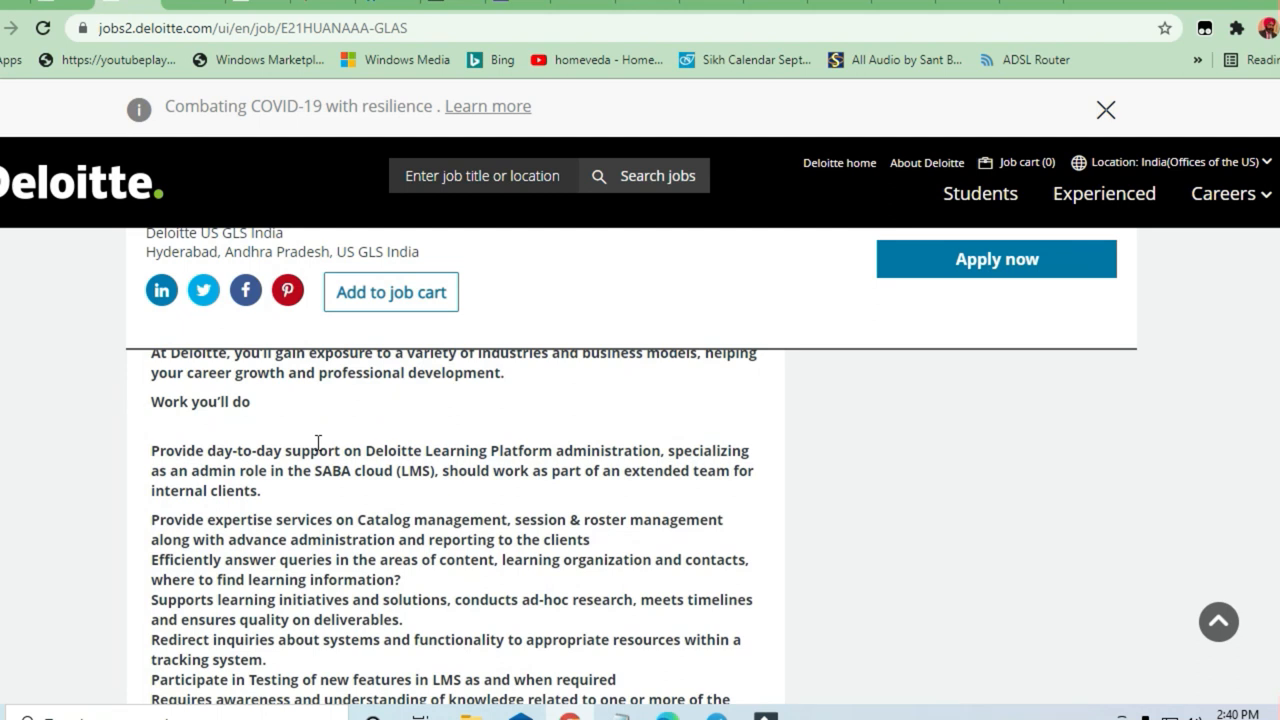
mouse_move(444, 448)
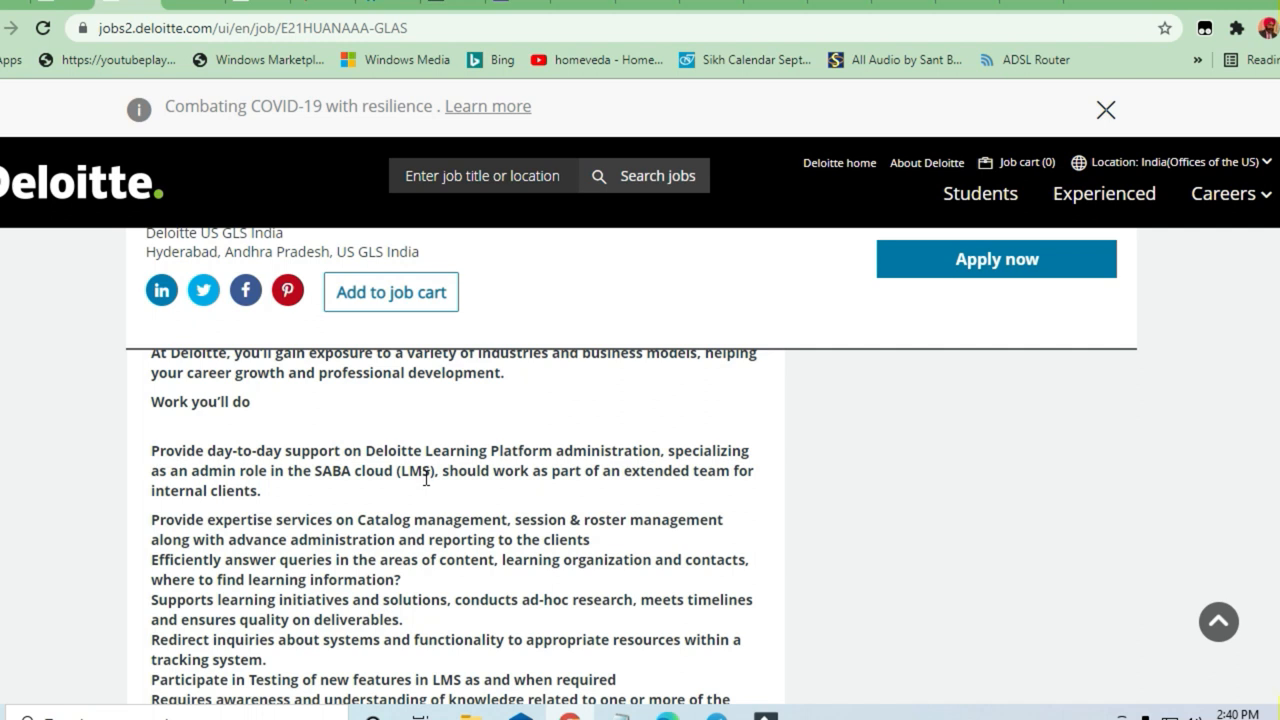
scroll(down, 3)
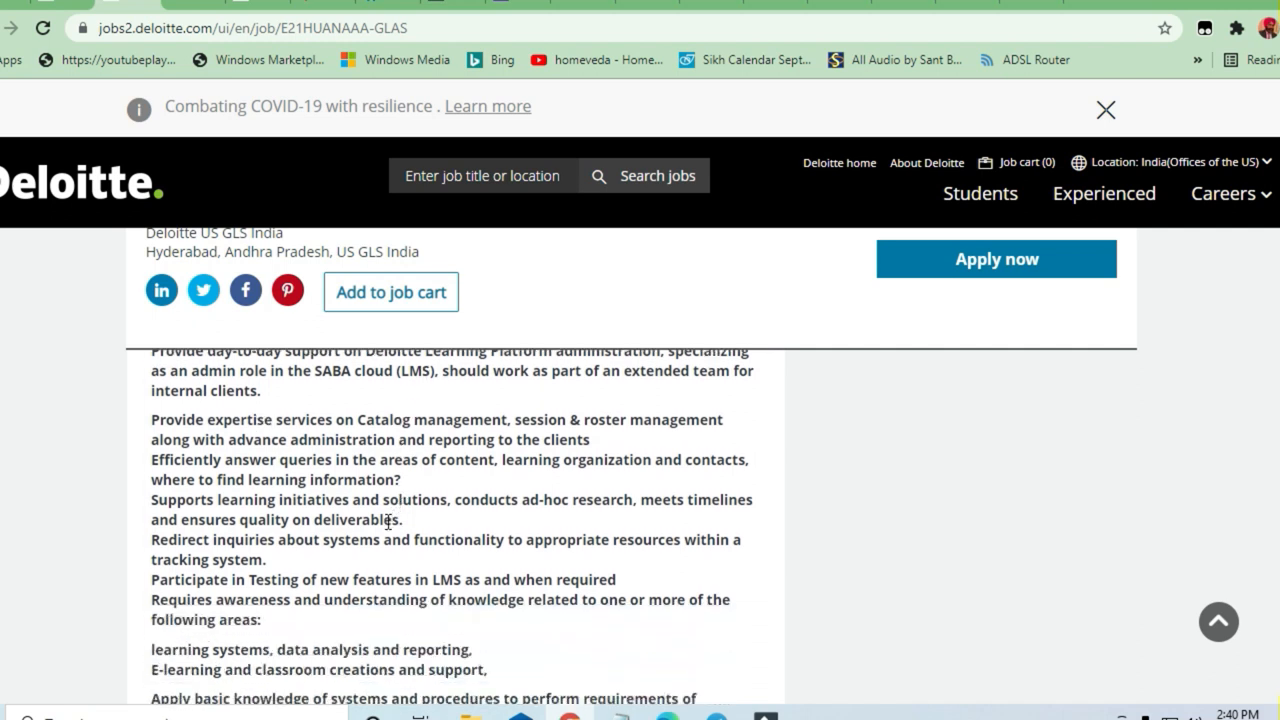
scroll(down, 3)
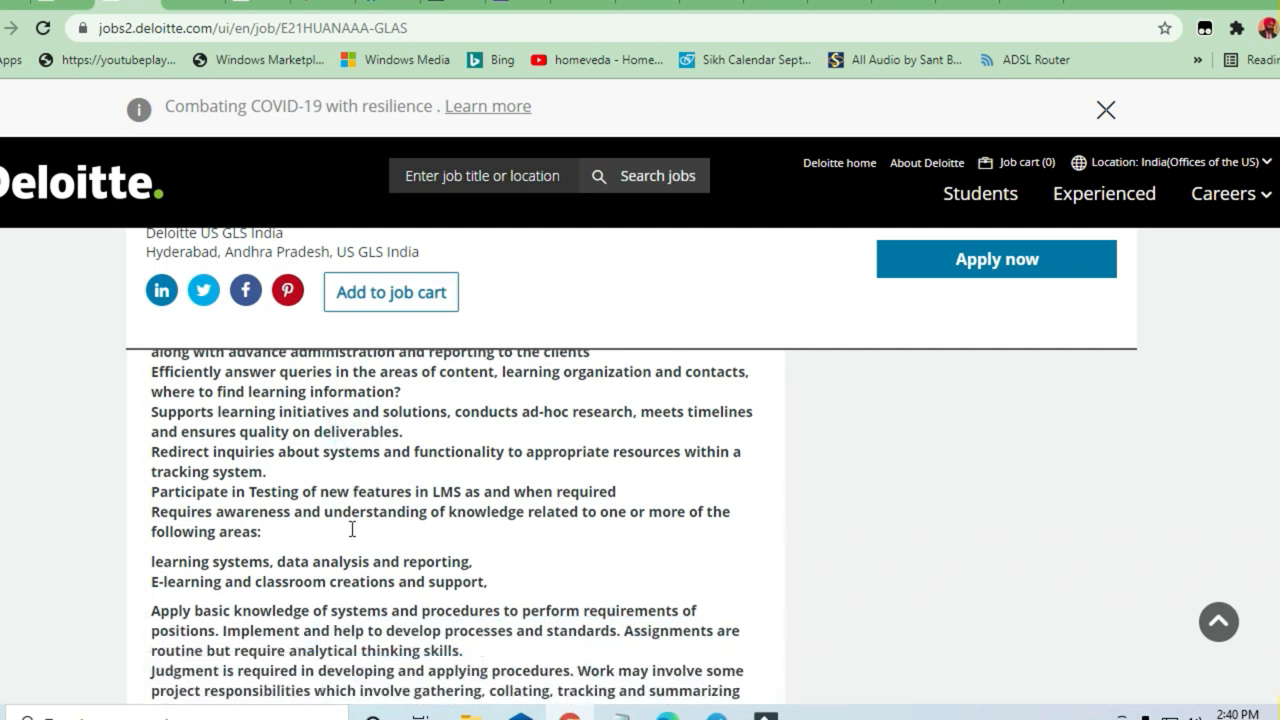
scroll(down, 3)
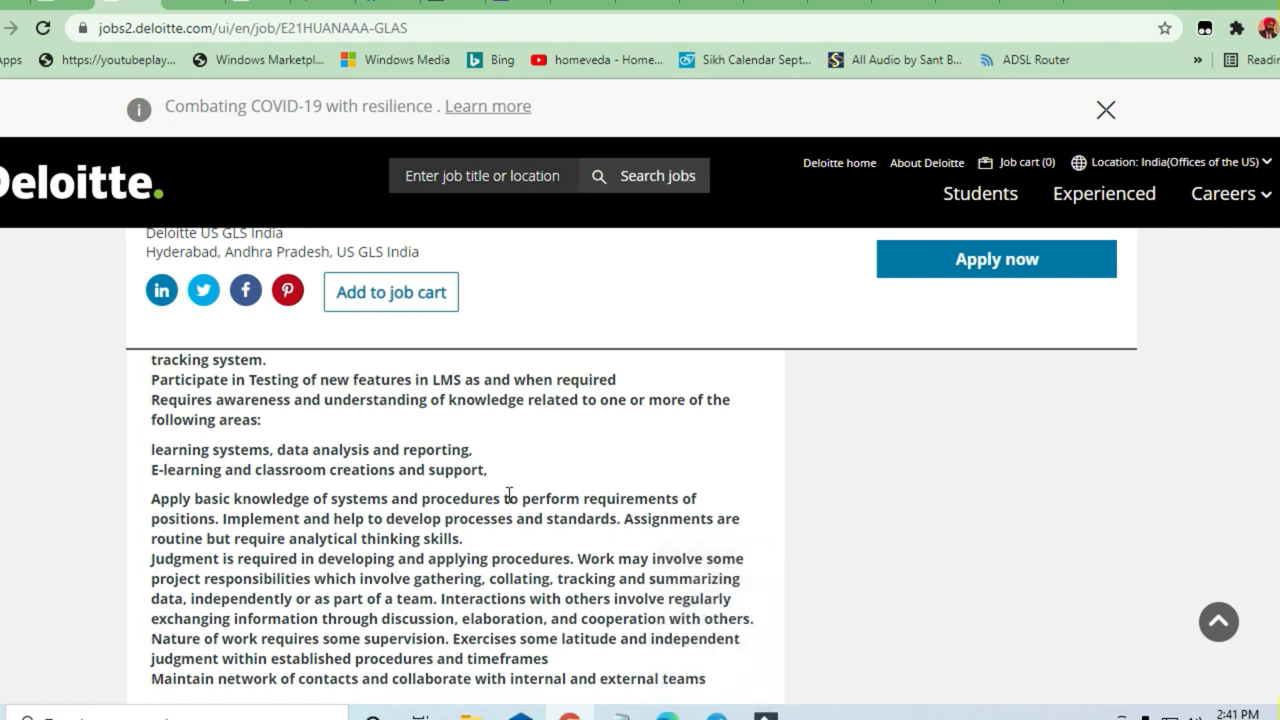
scroll(down, 3)
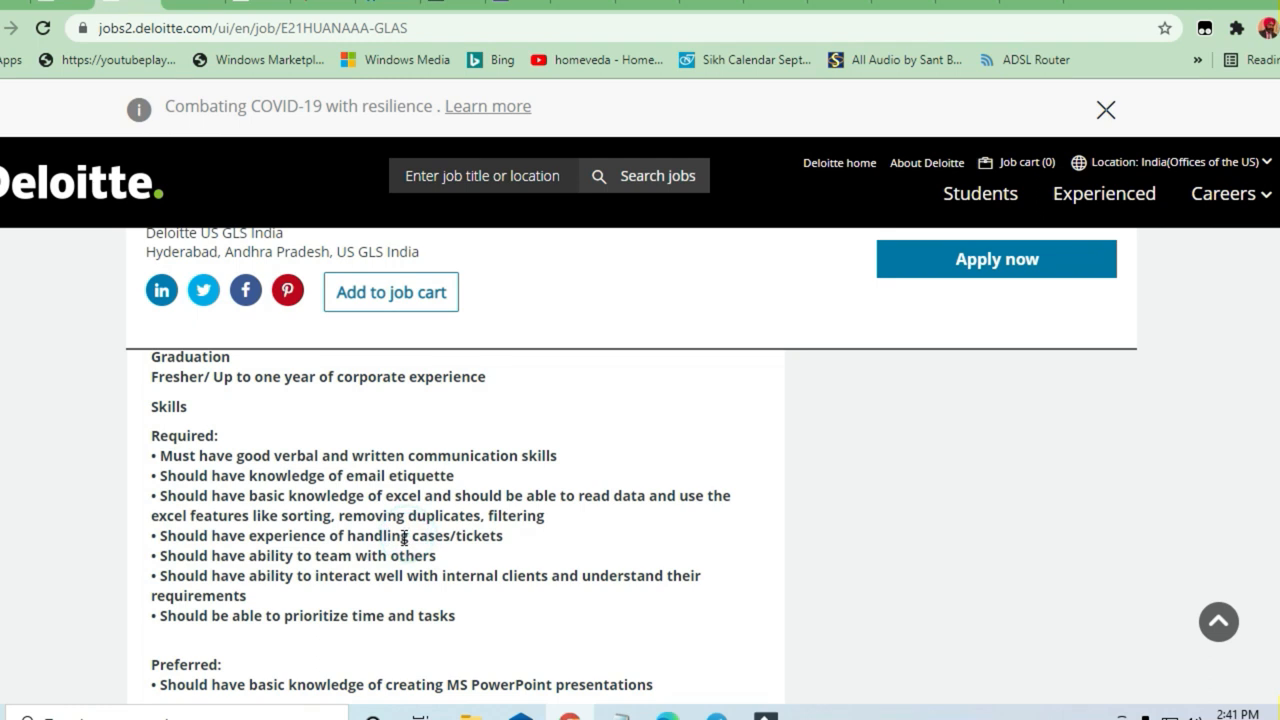
mouse_move(470, 538)
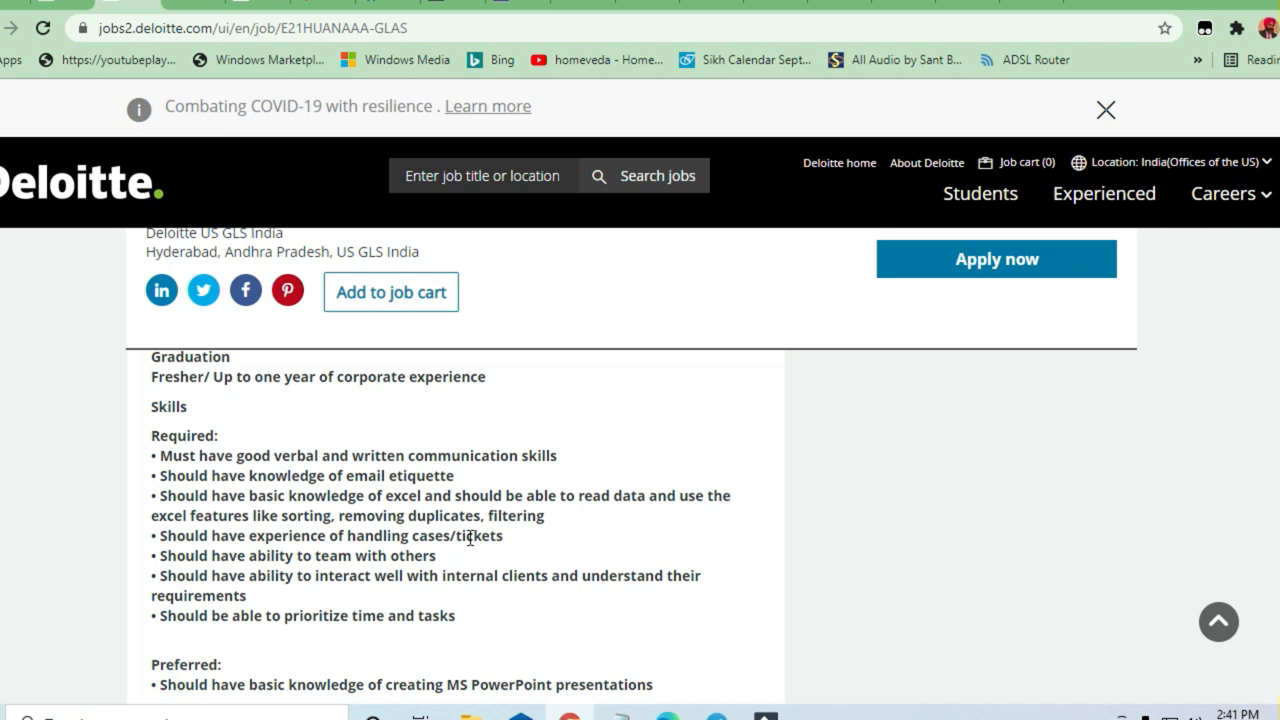
scroll(down, 3)
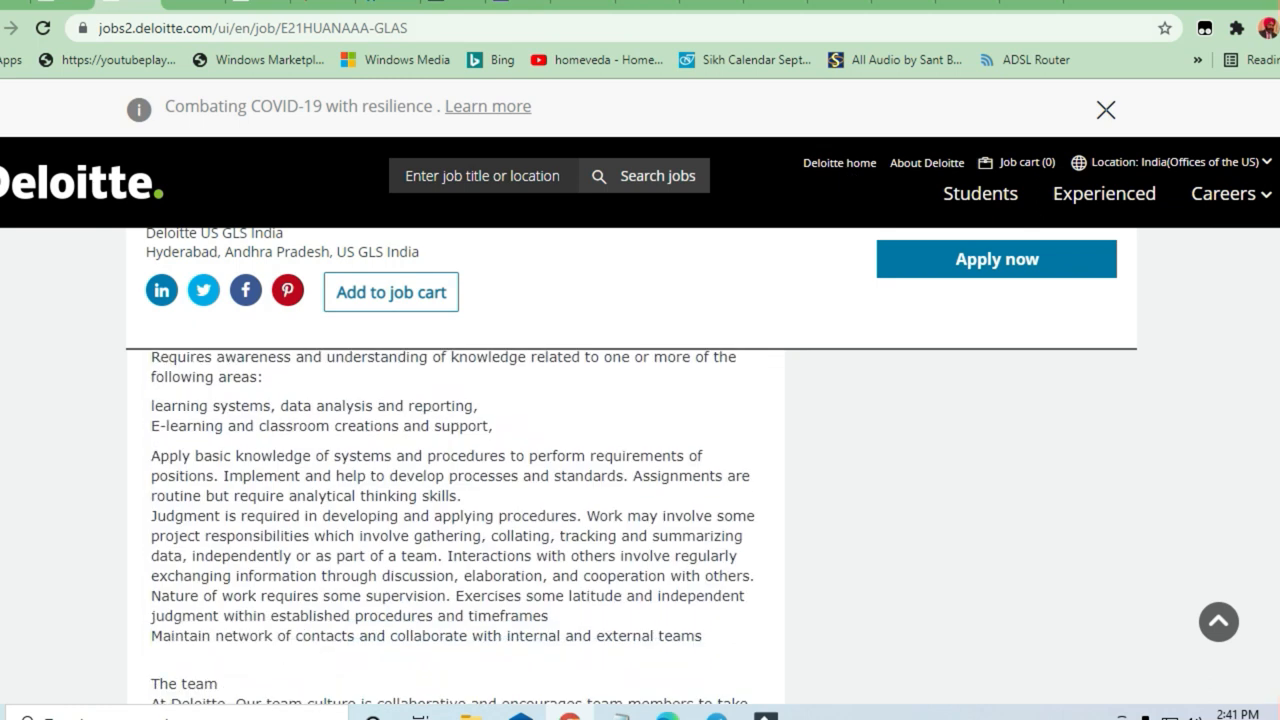